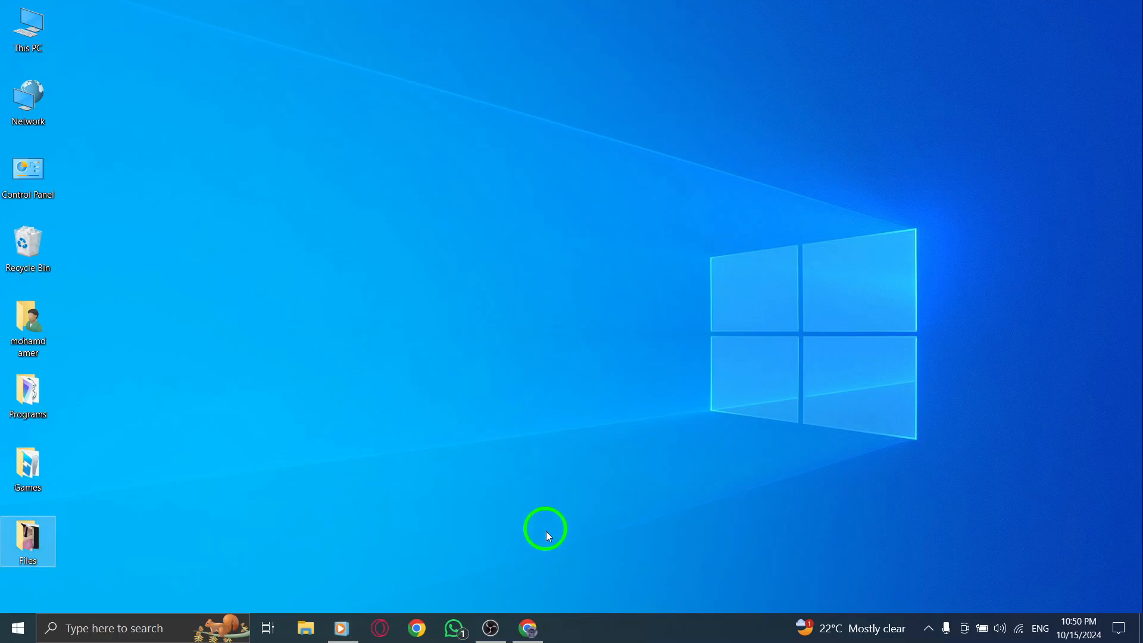
Bring the Chrome window with Telegram Web to the front
left_click(528, 627)
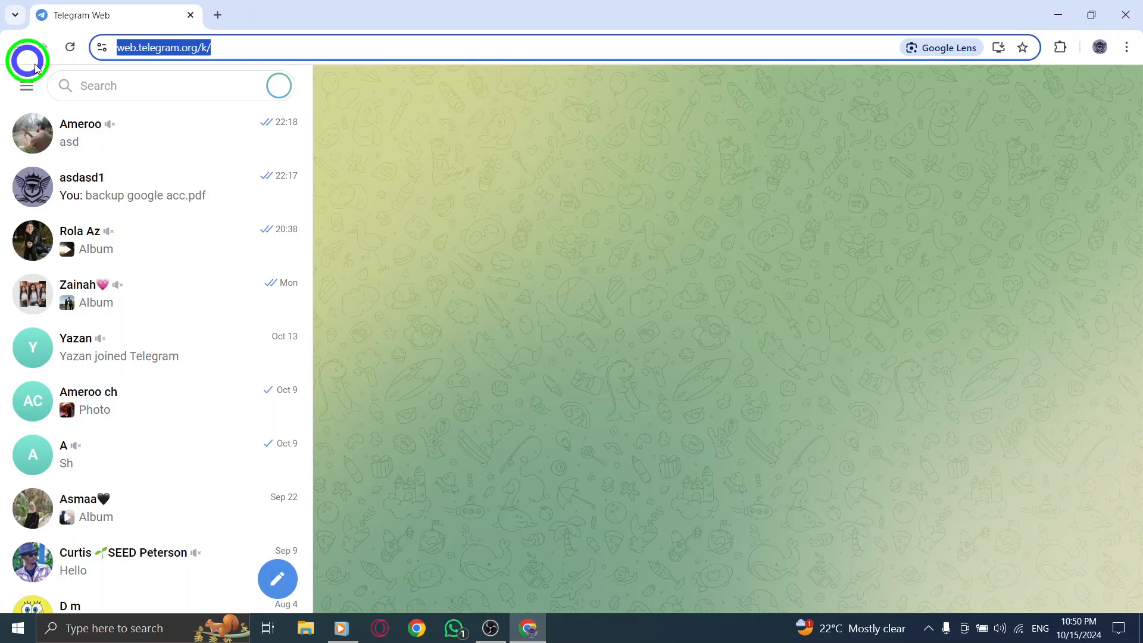
mouse_move(444, 133)
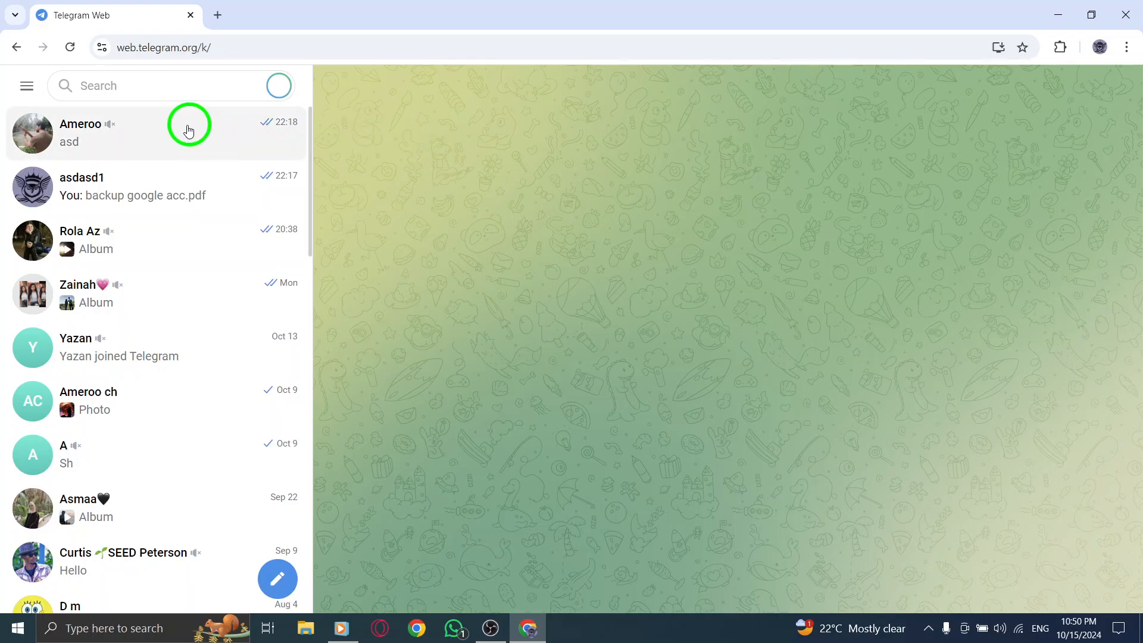
mouse_move(72, 509)
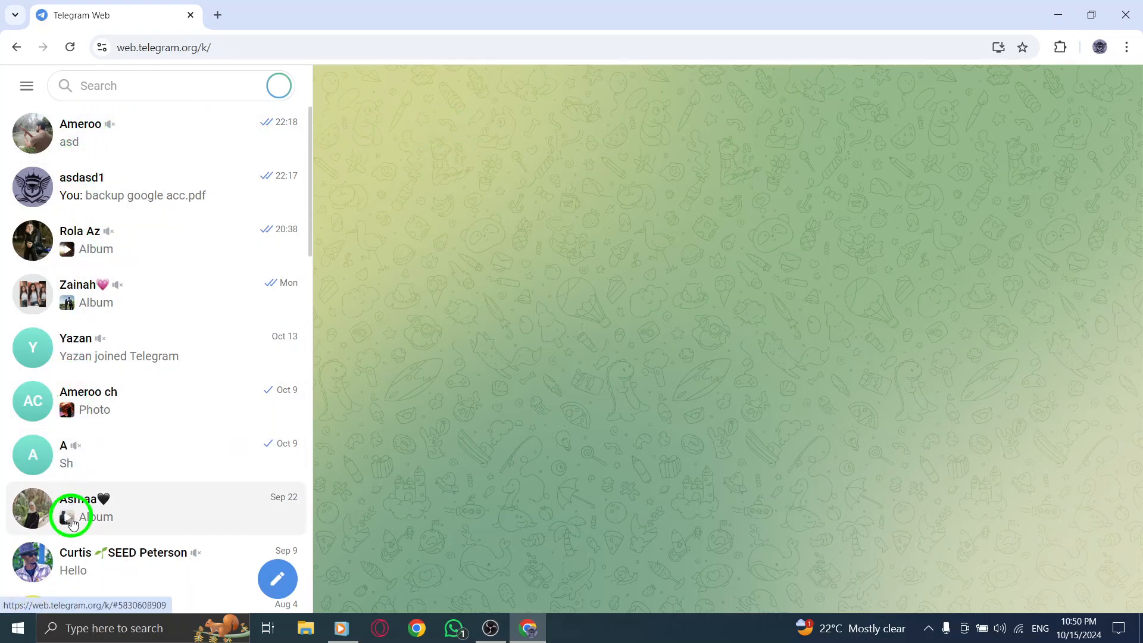
mouse_move(66, 188)
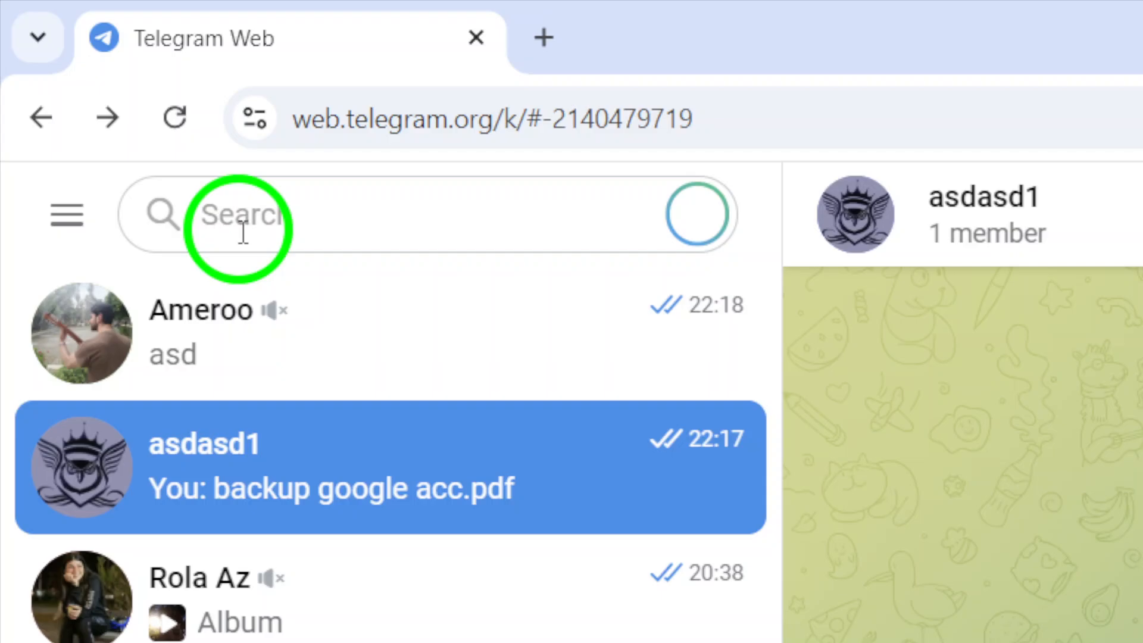
scroll("up", 3)
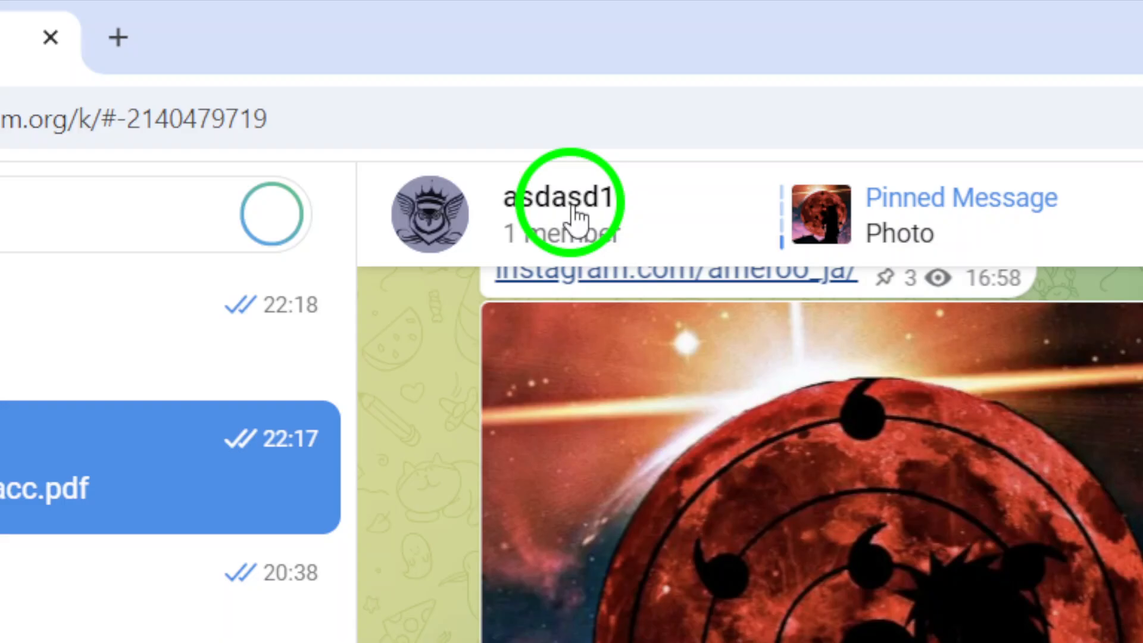
View the shared Media in asdasd1's group info, then in Ameroo's User Info (one 0:22 video)
left_click(560, 196)
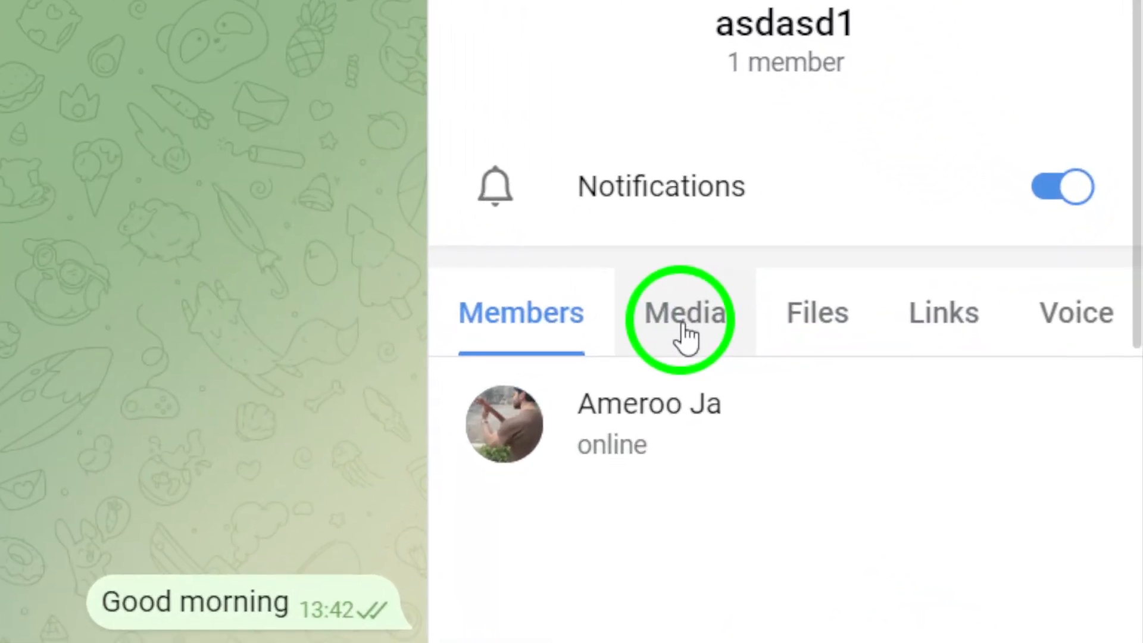
left_click(683, 313)
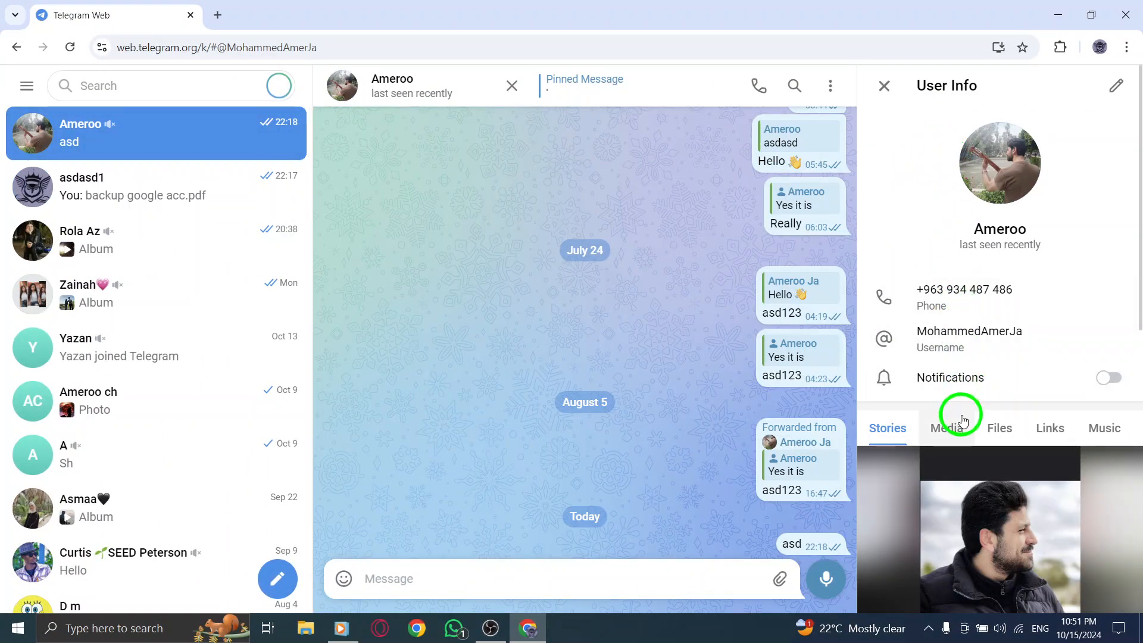
left_click(947, 427)
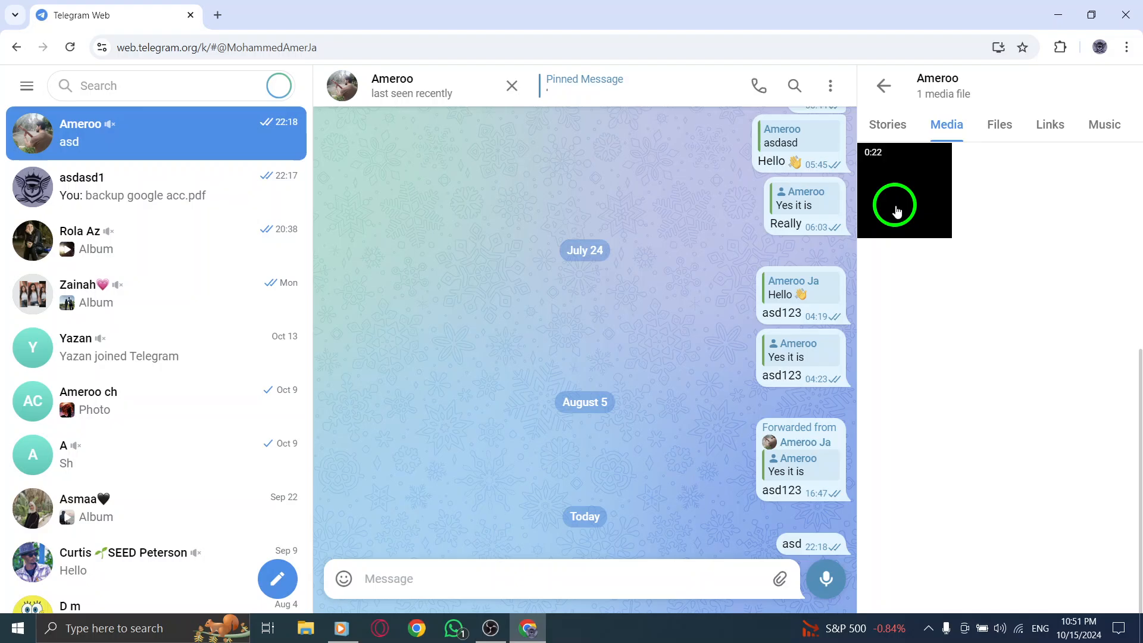
View the 0:22 video in the media viewer, close it, then close Chrome
left_click(904, 191)
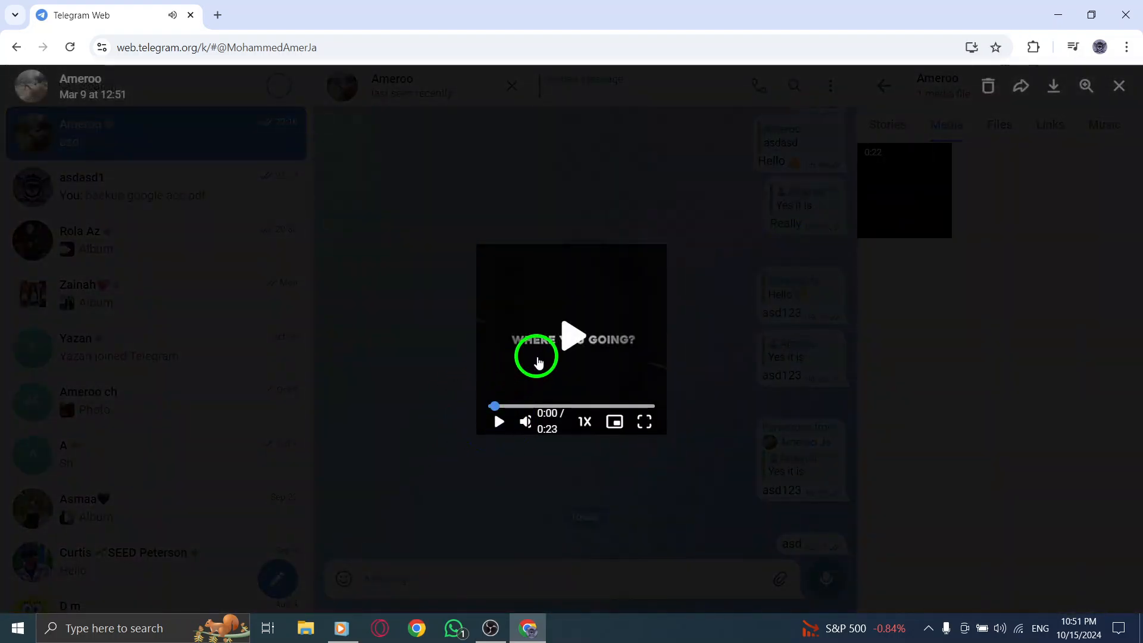
mouse_move(644, 302)
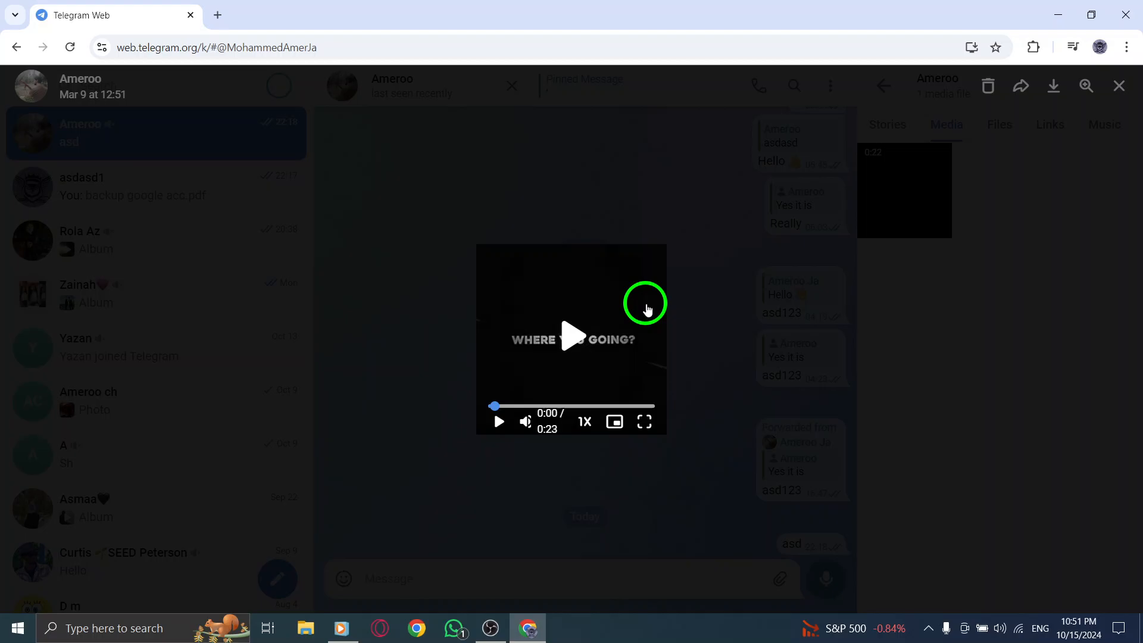
mouse_move(1051, 86)
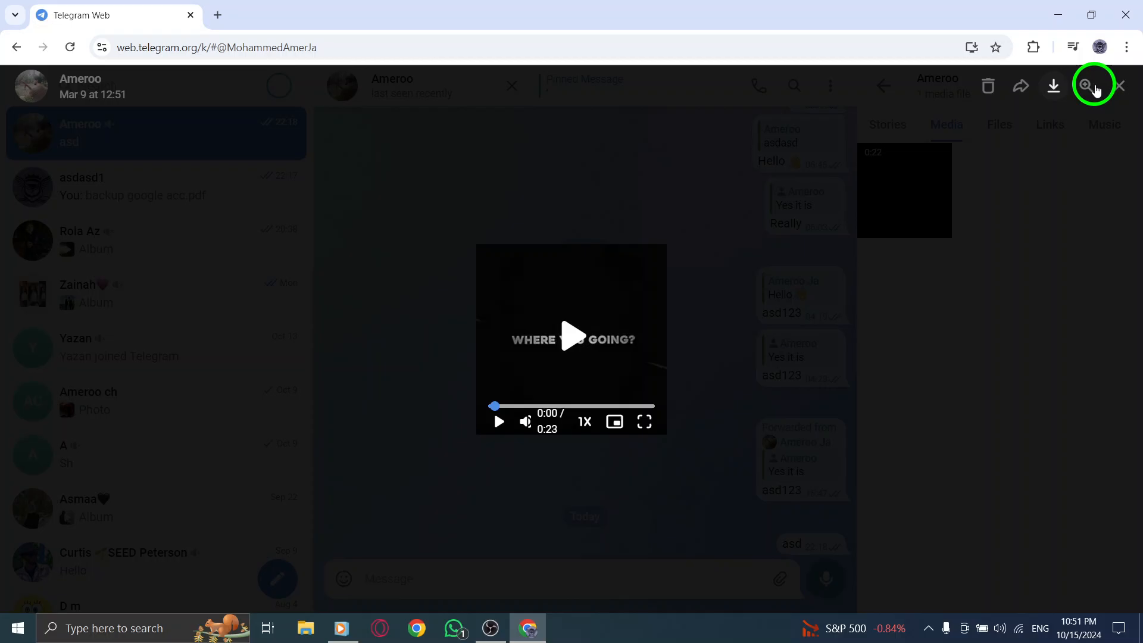
left_click(1121, 85)
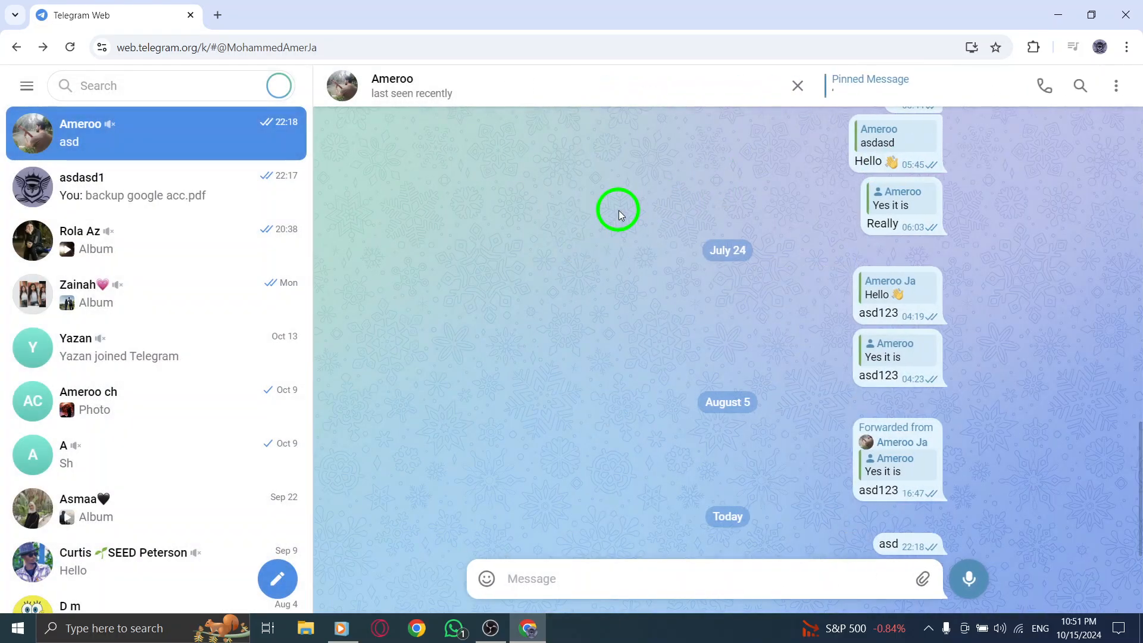
left_click(796, 86)
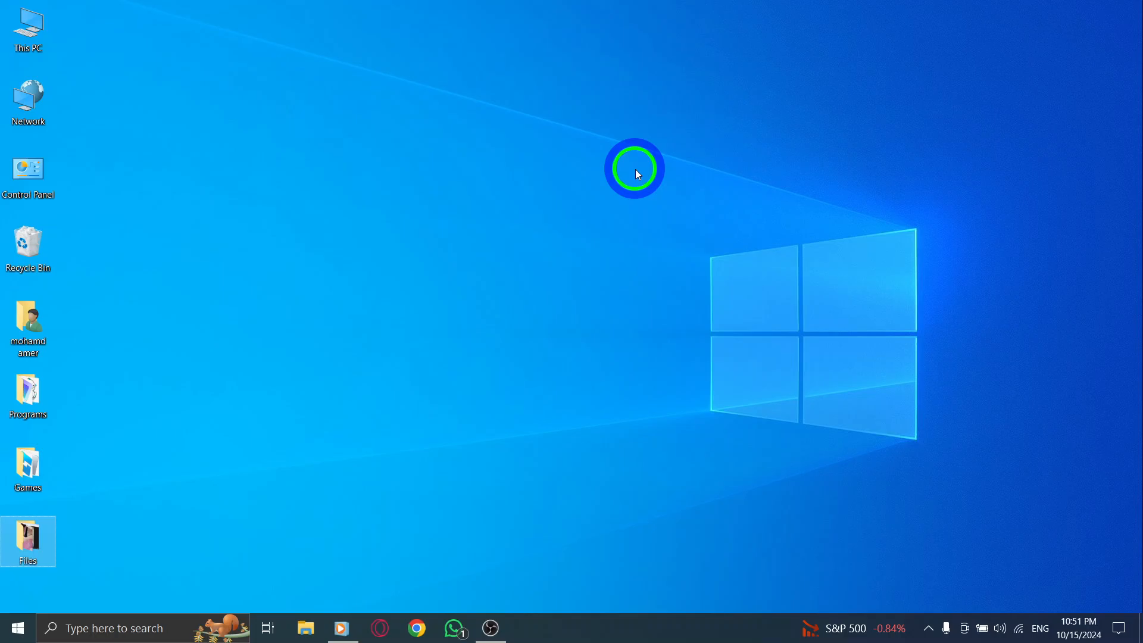
mouse_move(594, 196)
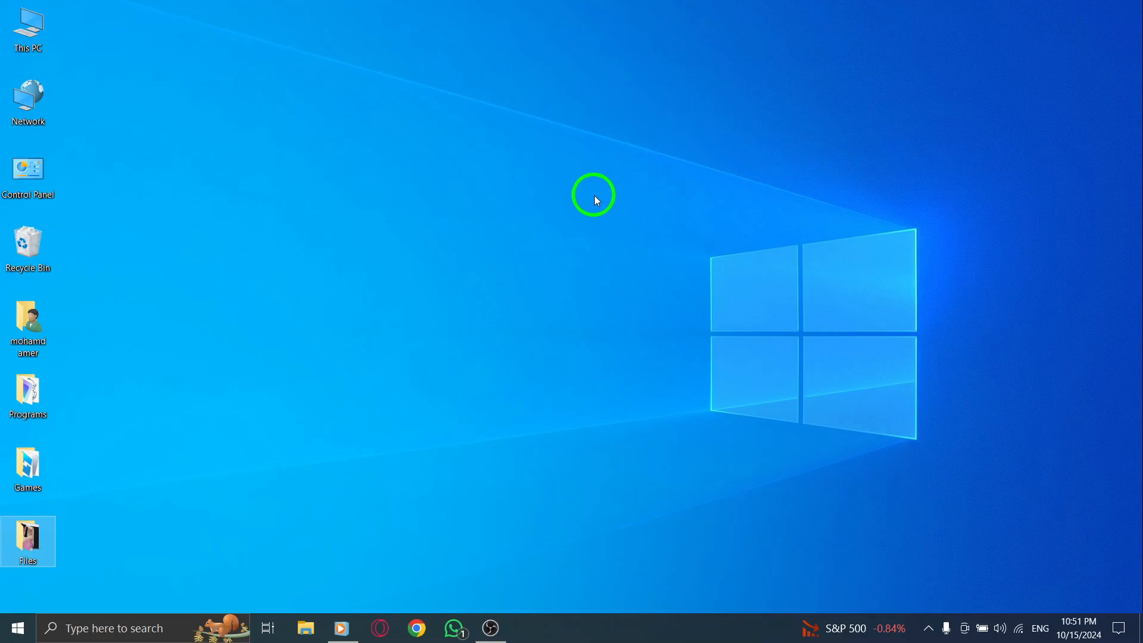
mouse_move(587, 209)
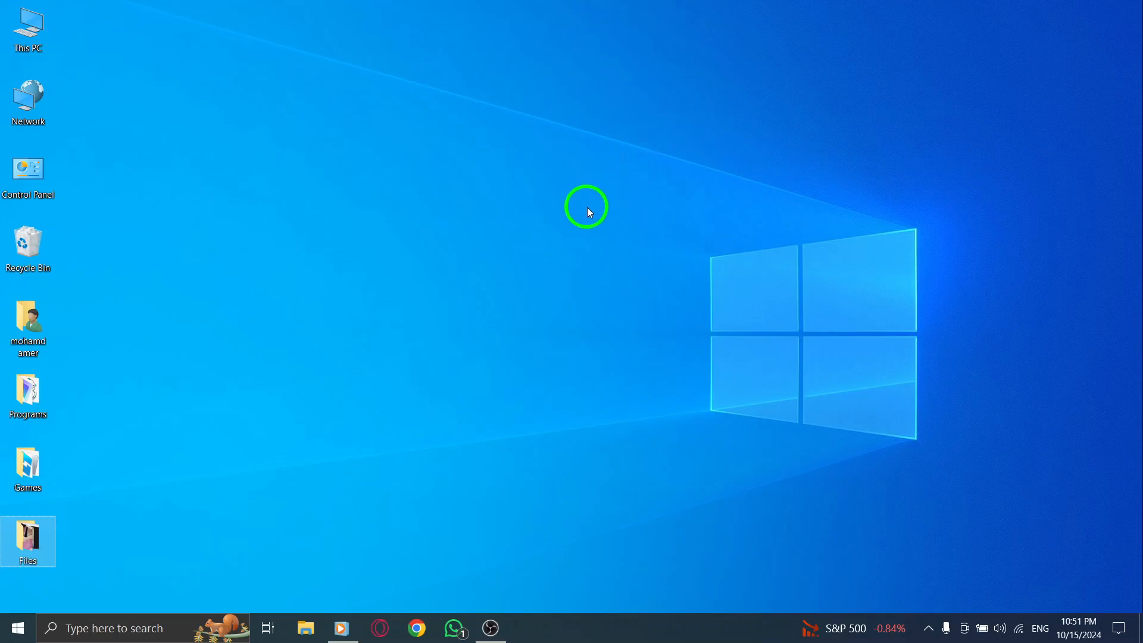